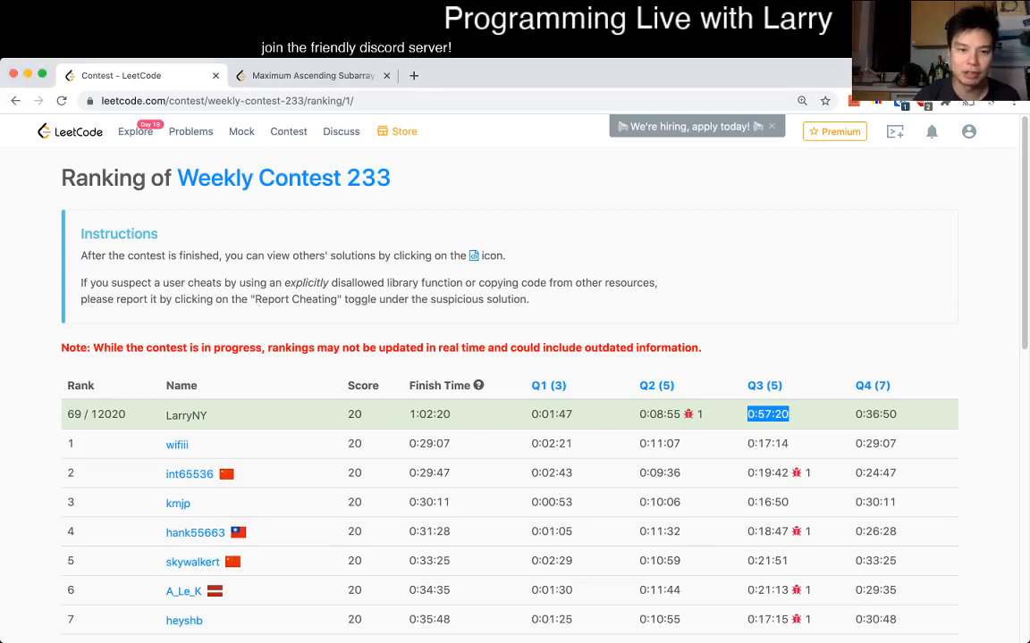
- Switch to the Maximum Ascending Subarray Sum problem tab from the Weekly Contest 233 ranking
left_click(311, 75)
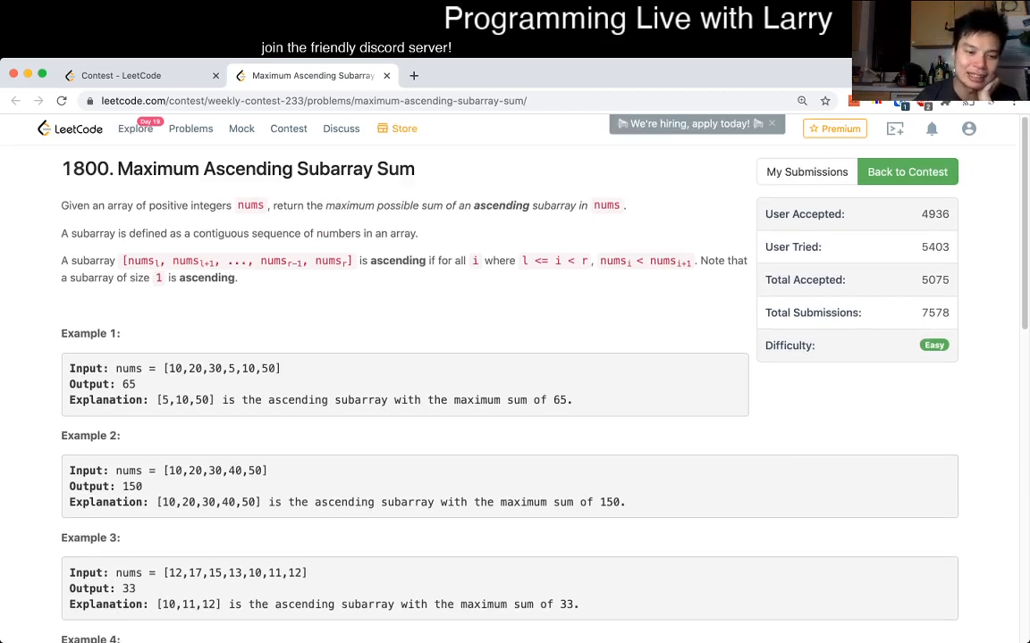
scroll("down", 3)
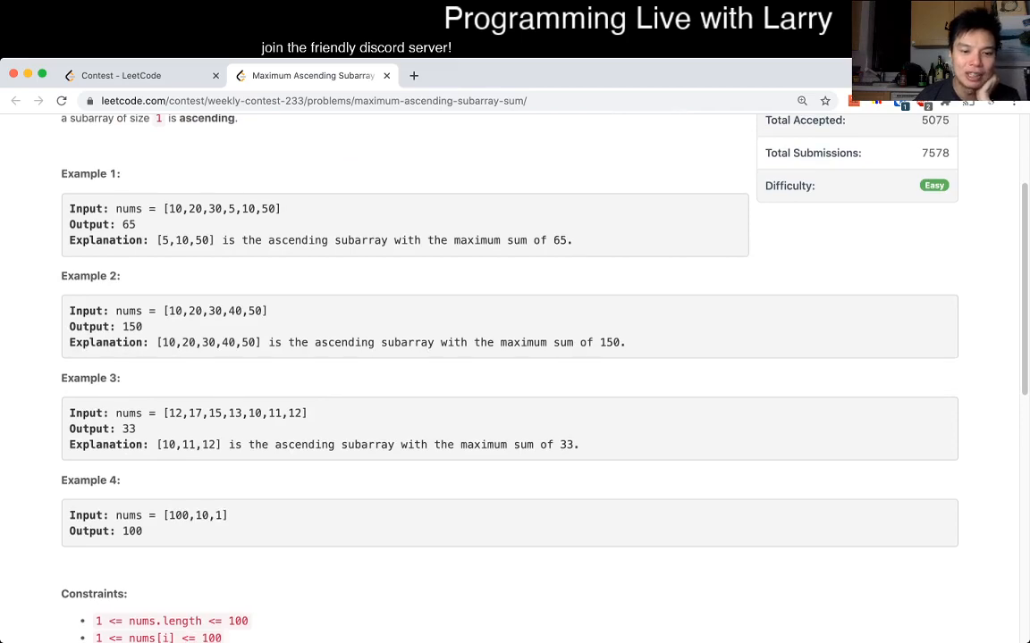
scroll("down", 3)
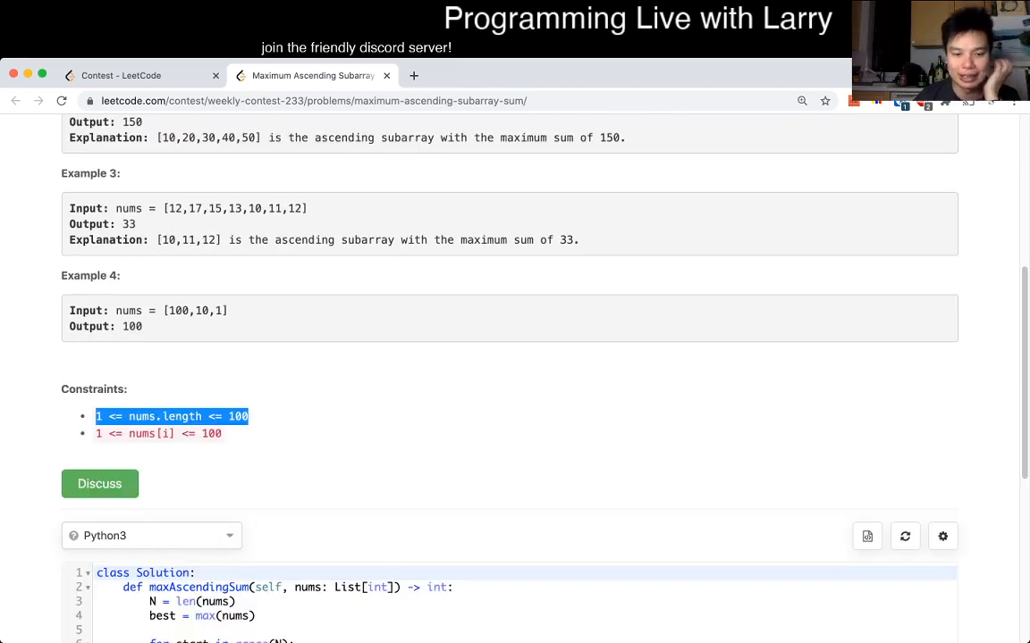
scroll("down", 3)
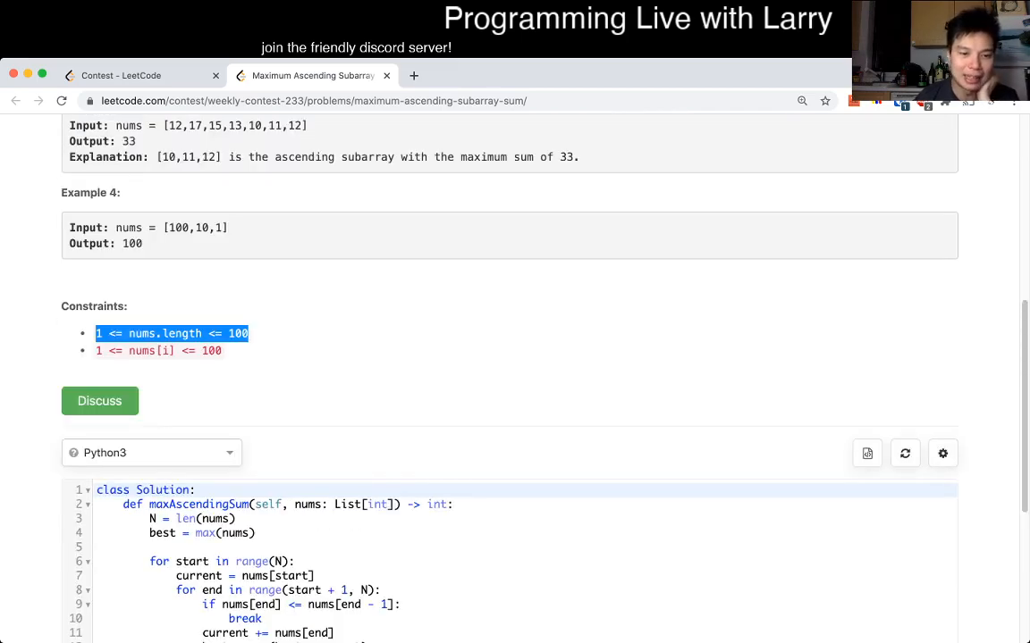
scroll("down", 3)
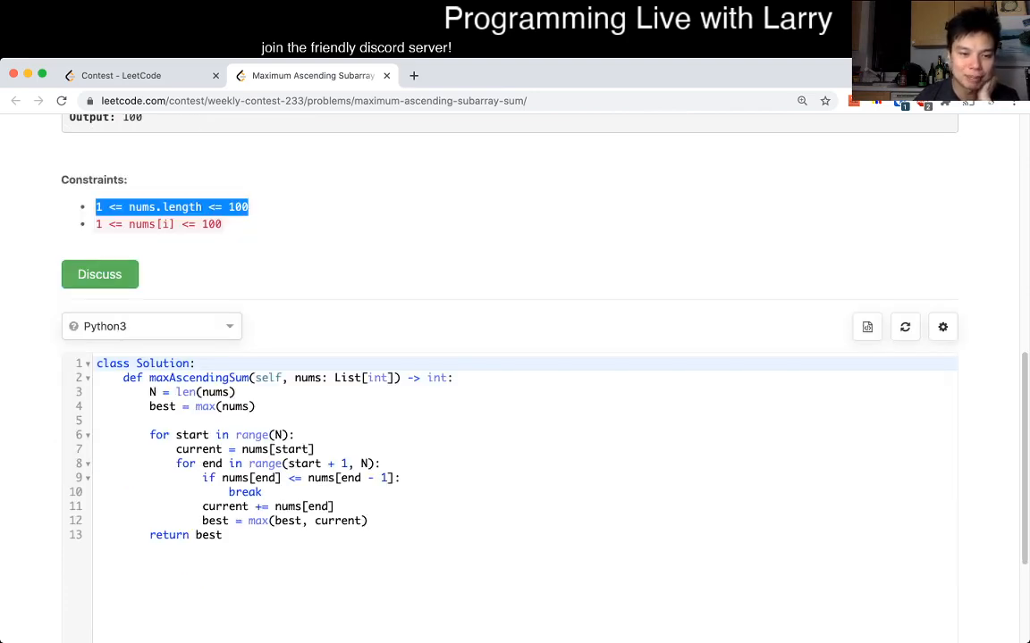
scroll("down", 3)
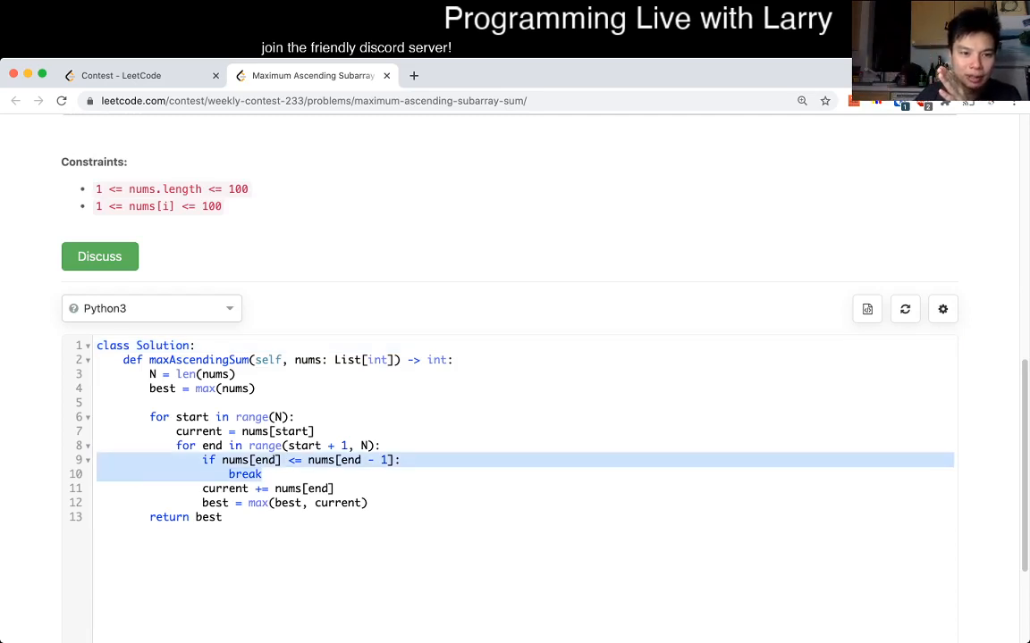
scroll("up", 3)
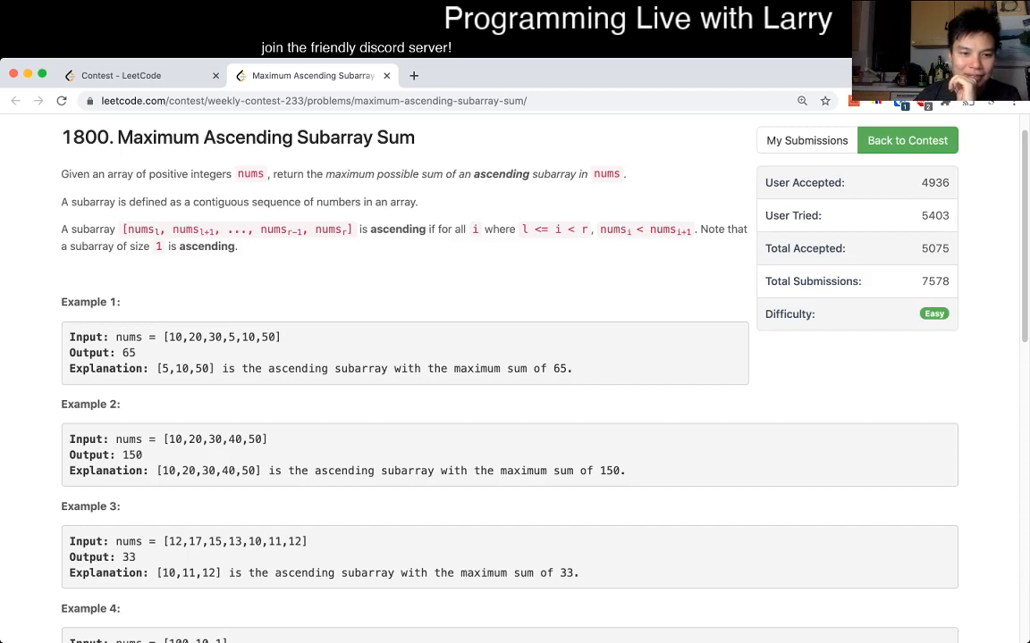
scroll("down", 3)
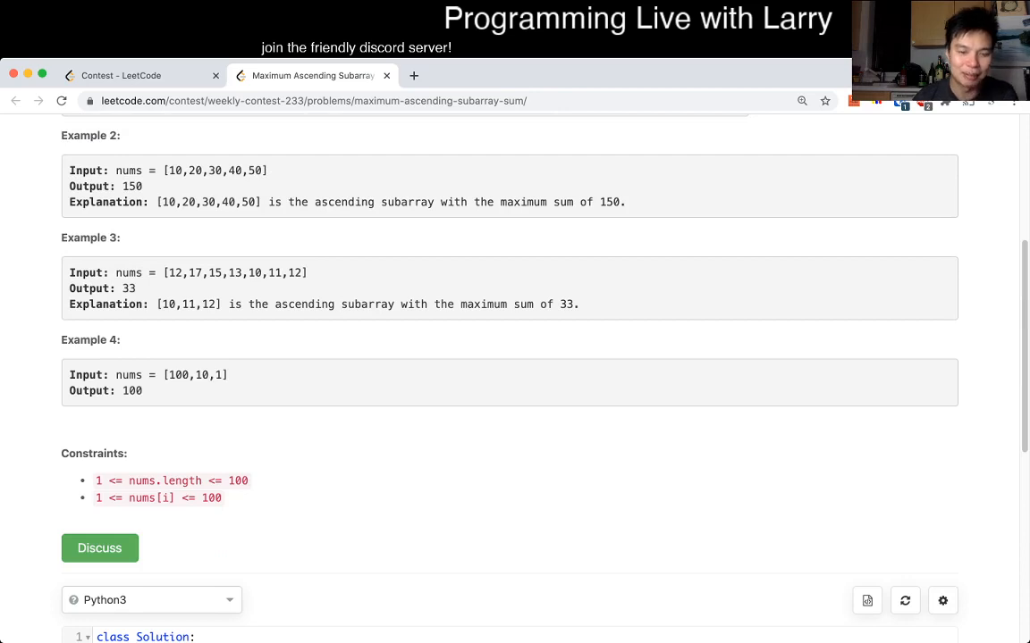
scroll("down", 3)
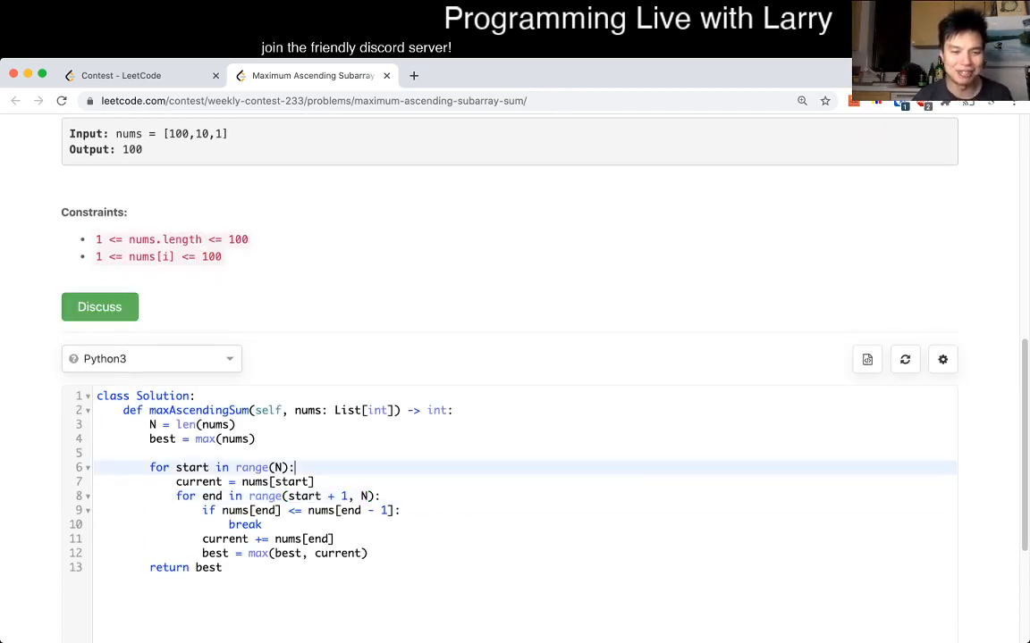
- Replace the nested loops with one pass comparing nums[index] to nums[index - 1], resetting or extending current and updating best
scroll("down", 3)
type("if nums")
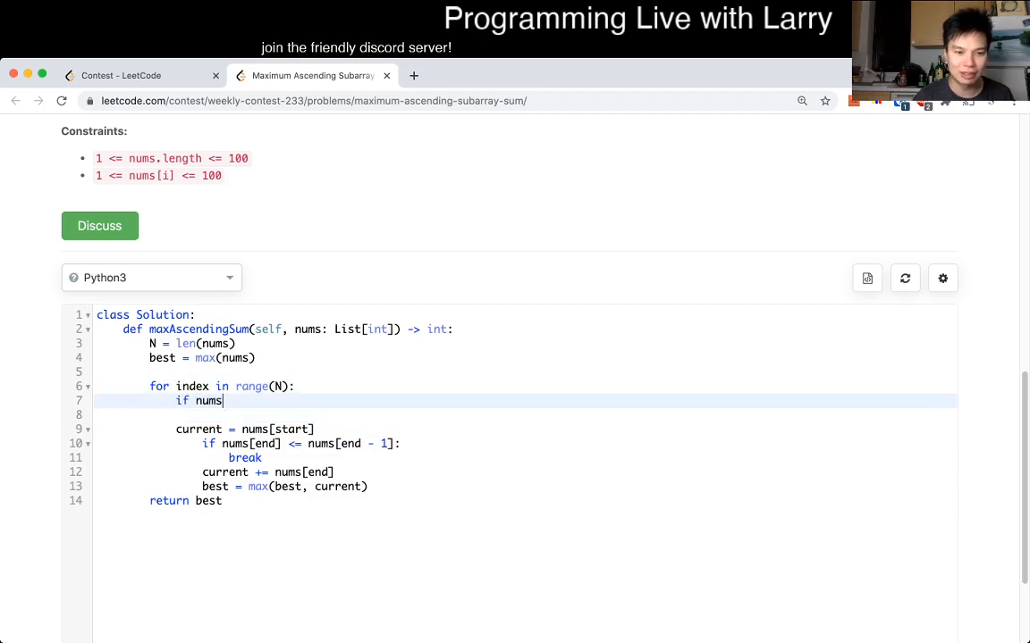
type("[index]")
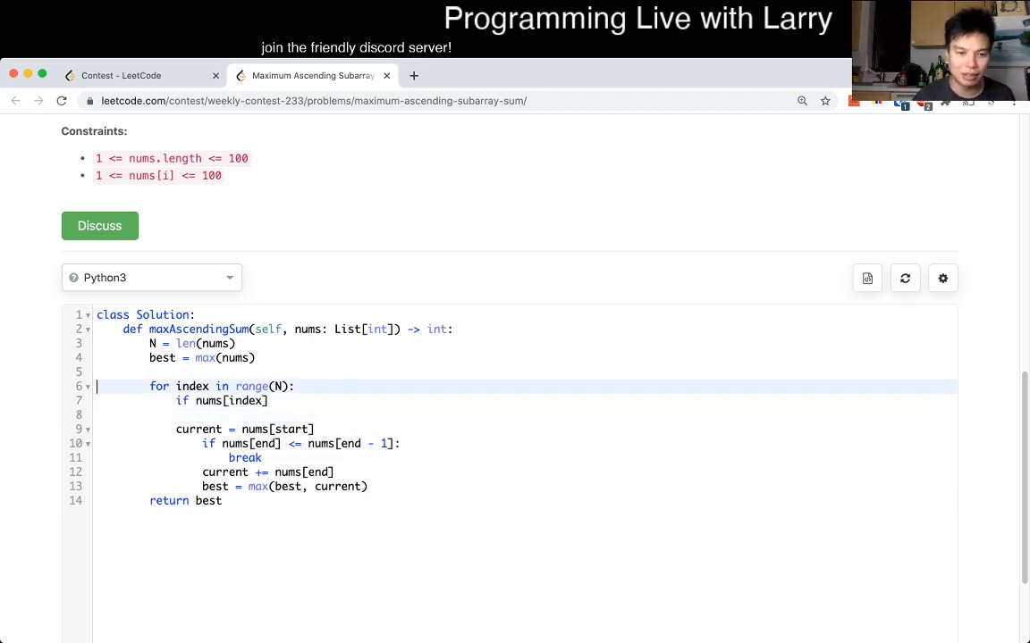
type("current = 0")
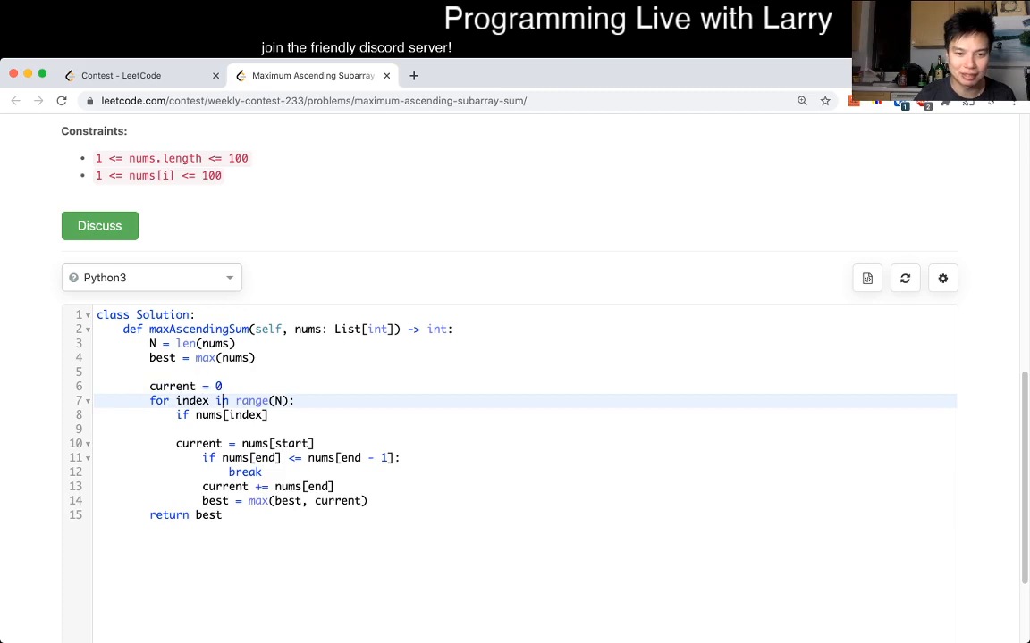
type("<= nums[")
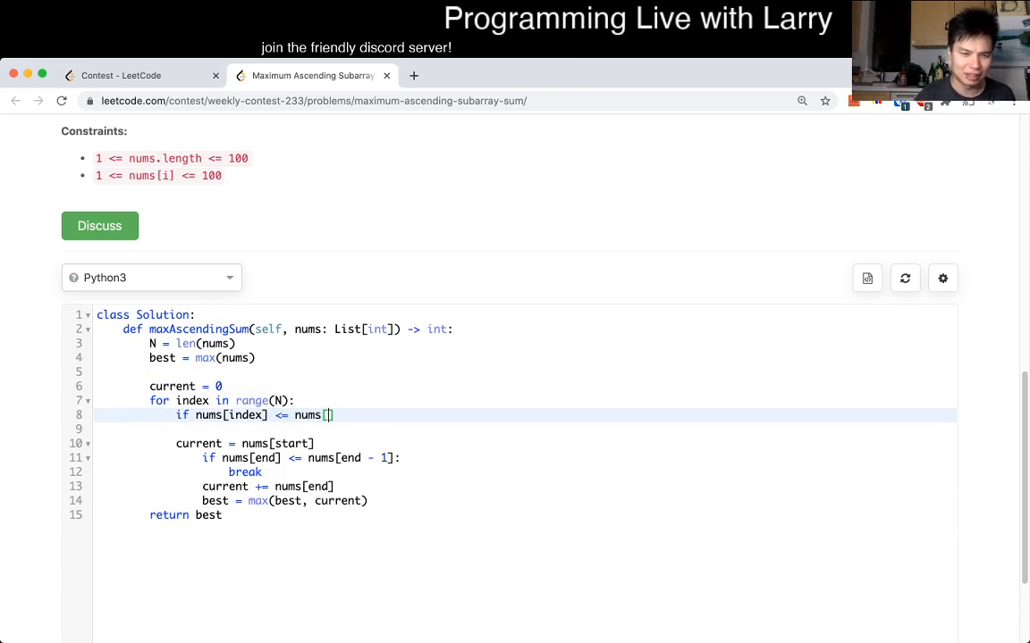
type("index - 1]:")
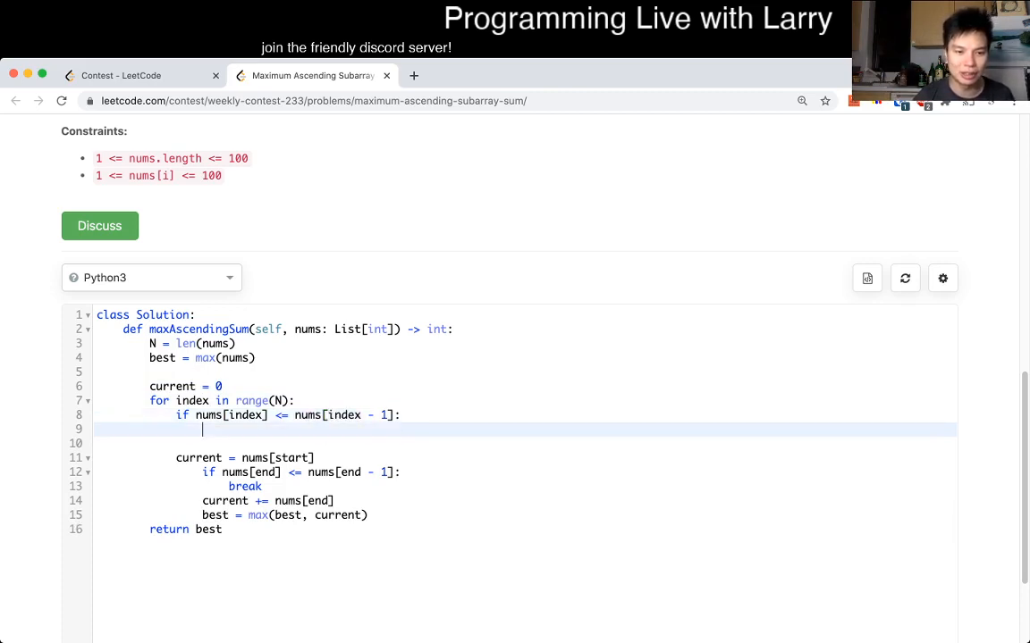
type("current =")
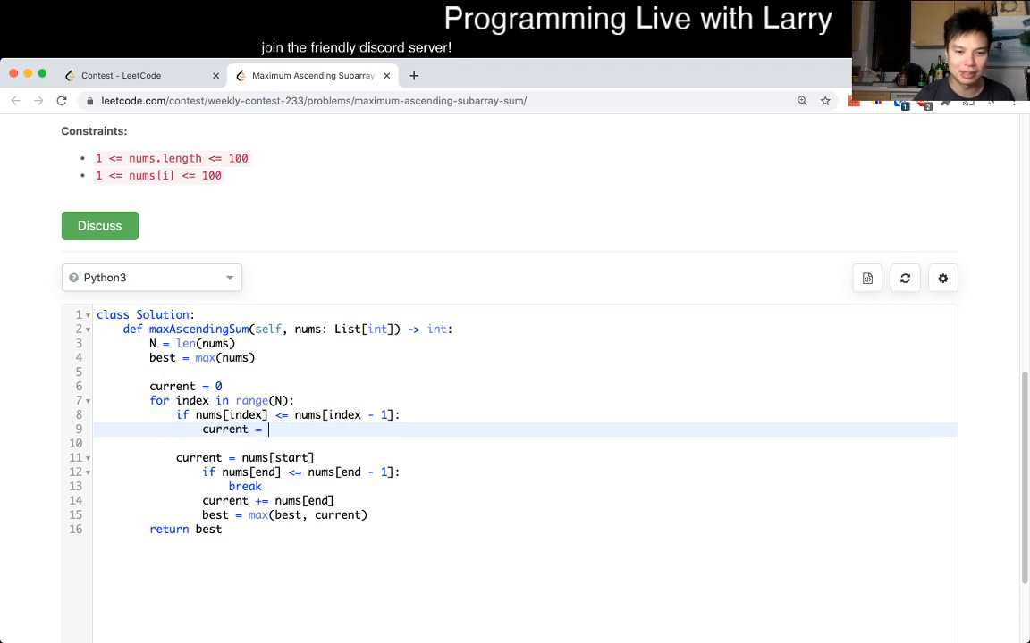
type("nums[index]")
left_click(525, 401)
type("1, ")
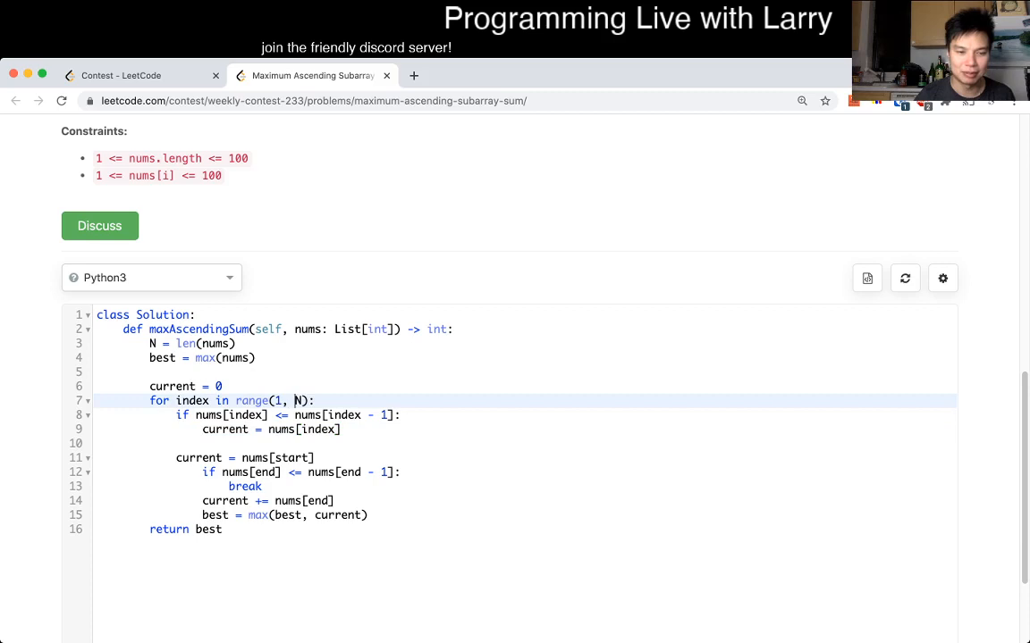
type("nums[")
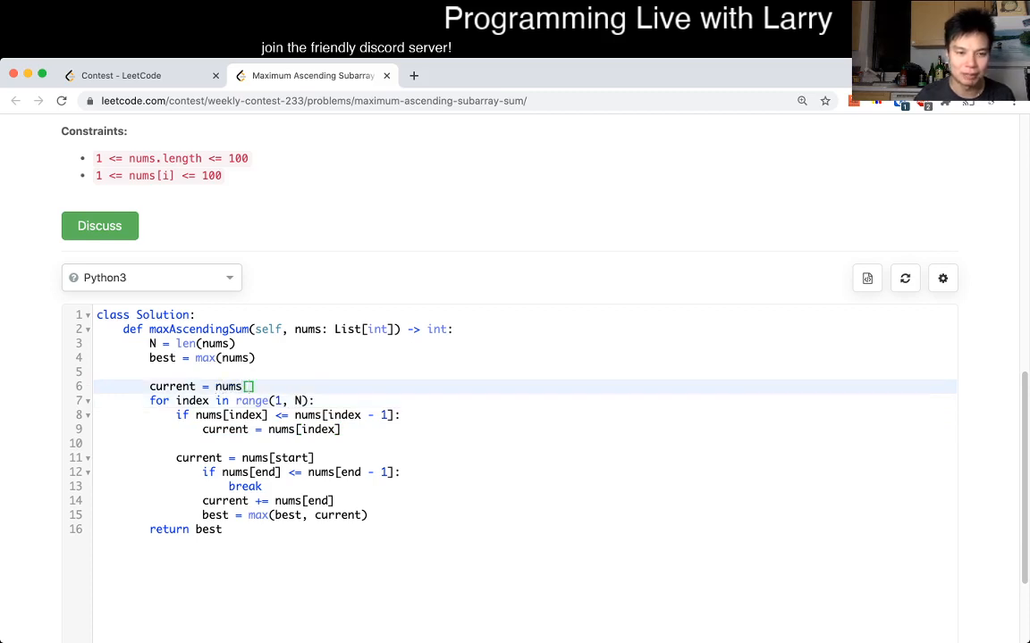
type("0")
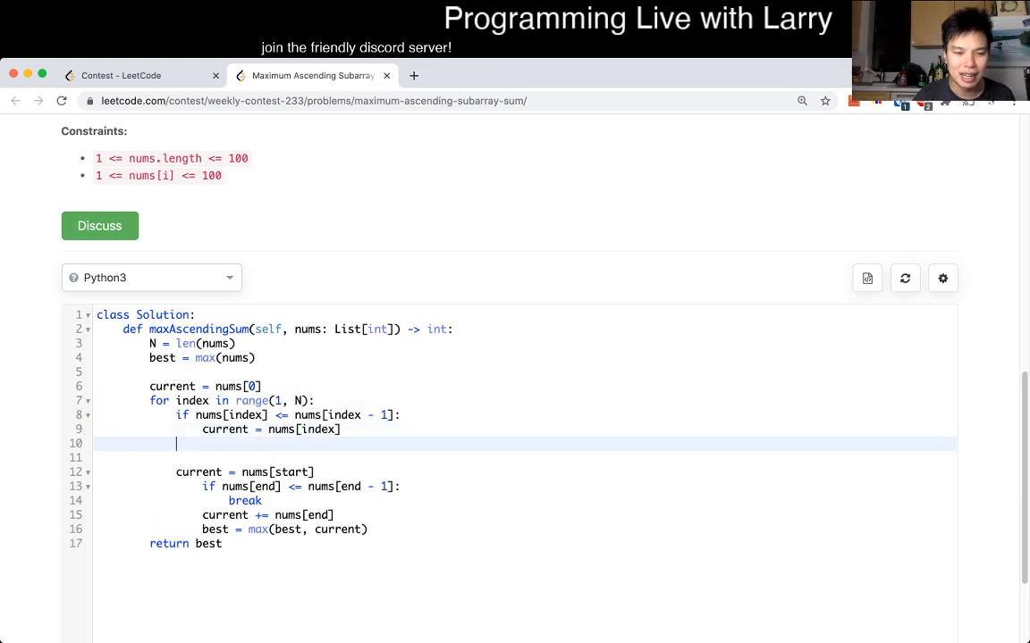
type("else:")
type("current += num")
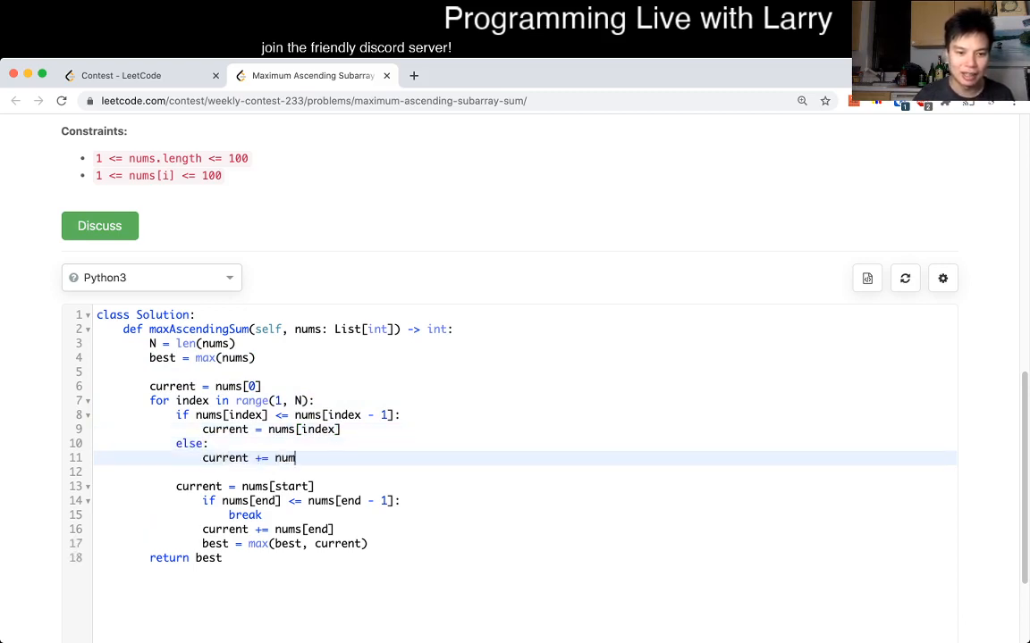
type("[index]")
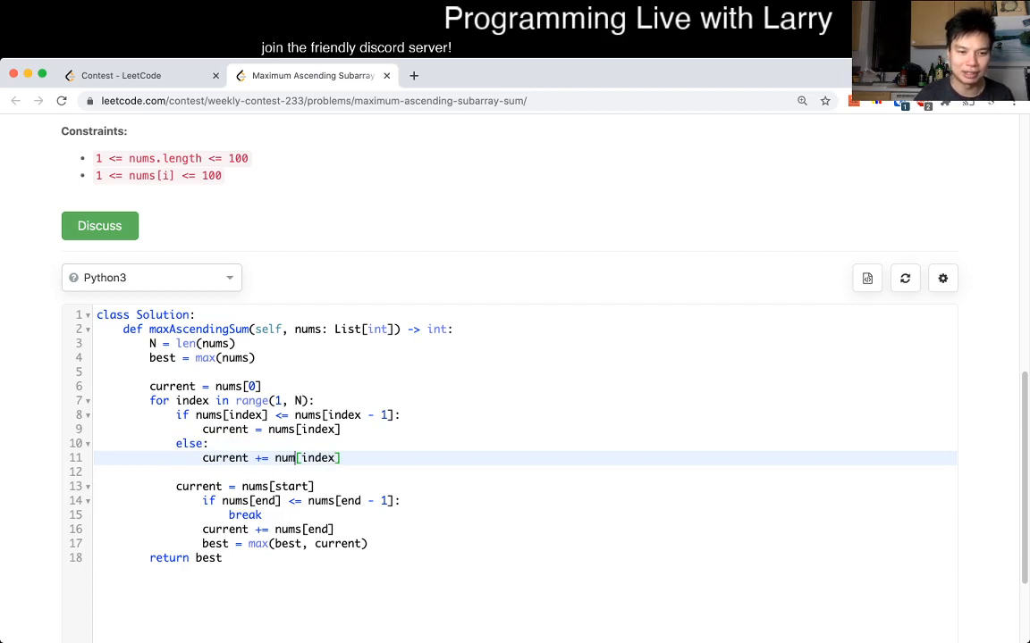
type("best = max(best, current")
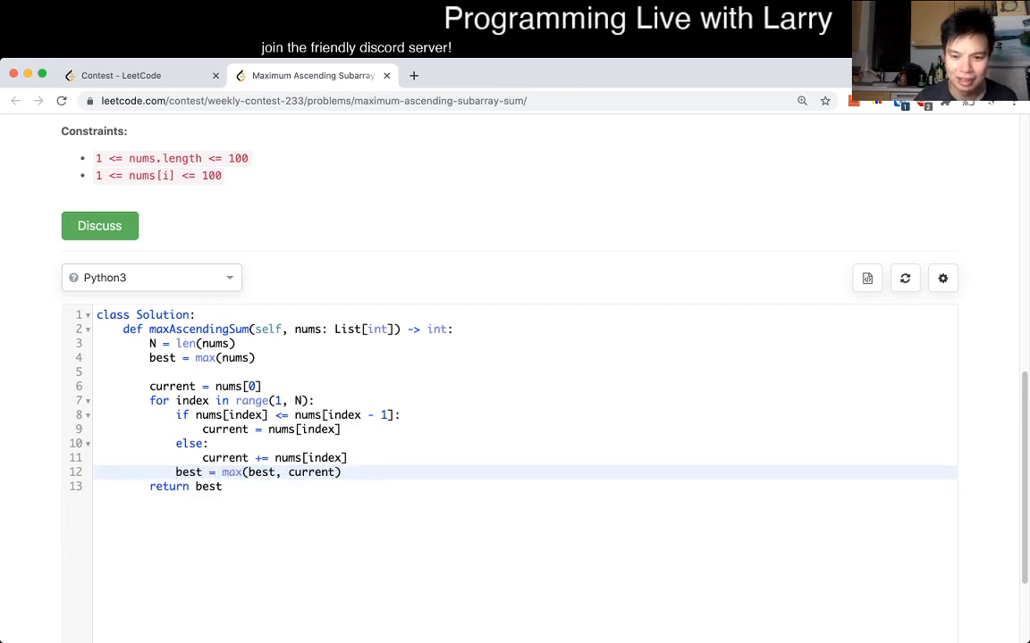
- Return to the contest and open problem 5709 and the other contest problems in new tabs
scroll("down", 3)
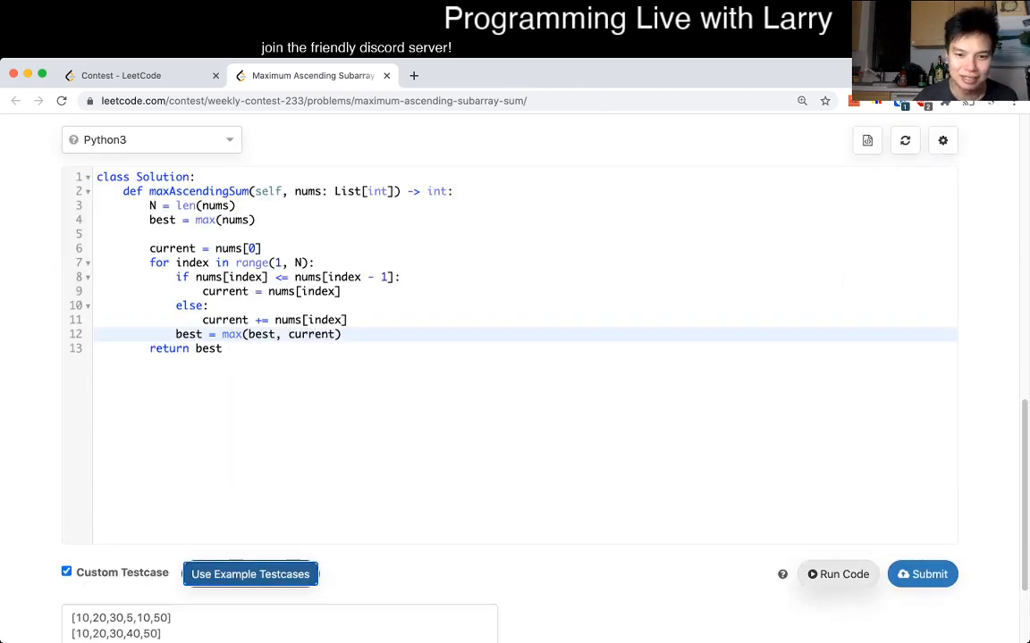
left_click(837, 574)
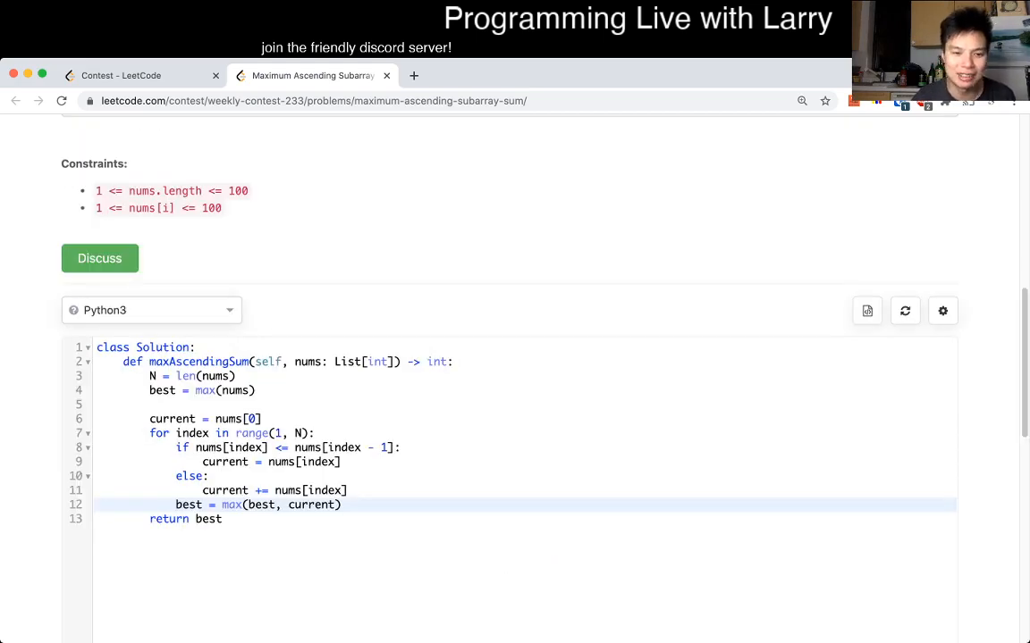
scroll("down", 3)
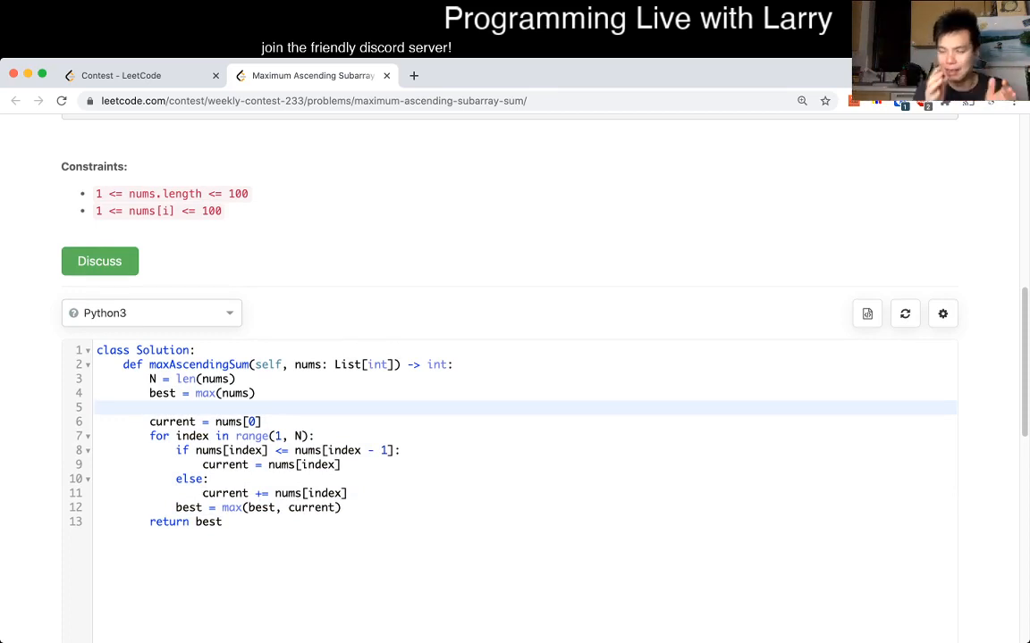
left_click(99, 408)
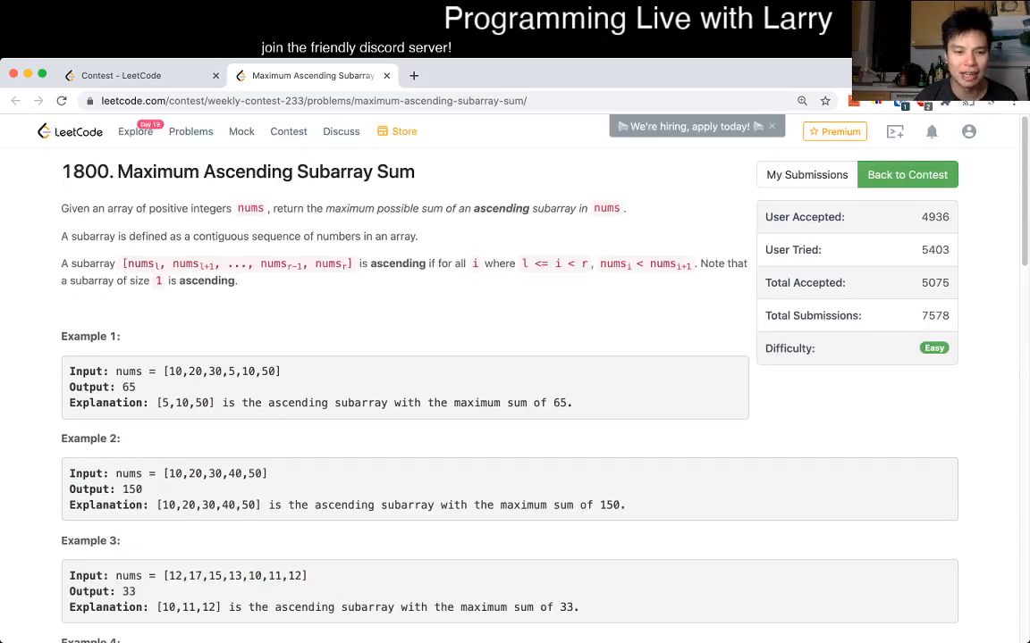
scroll("down", 3)
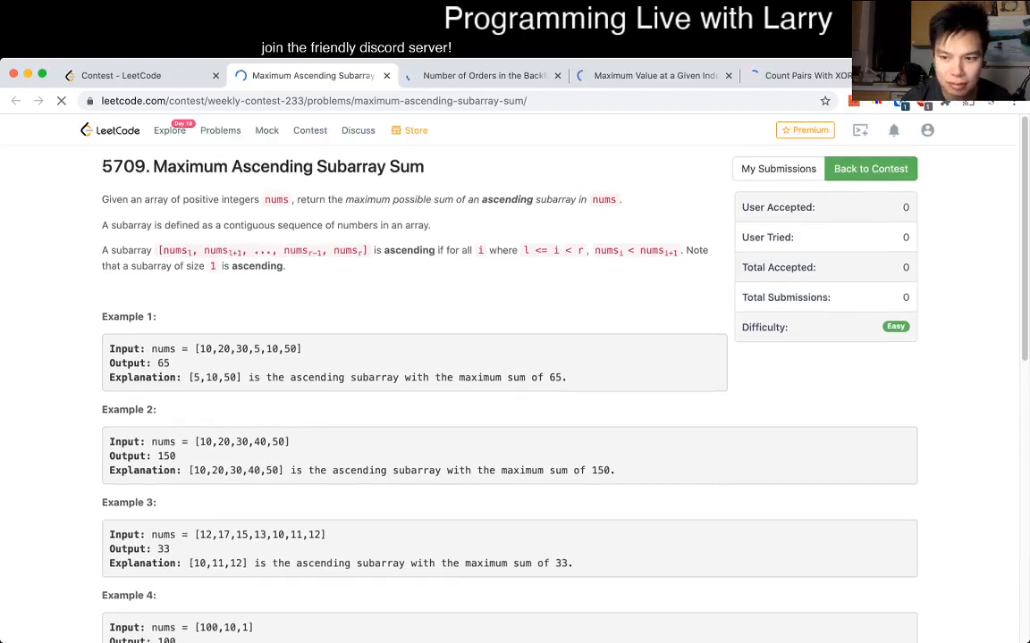
- Scroll through the problem's examples down to the Python3 code editor
scroll("down", 3)
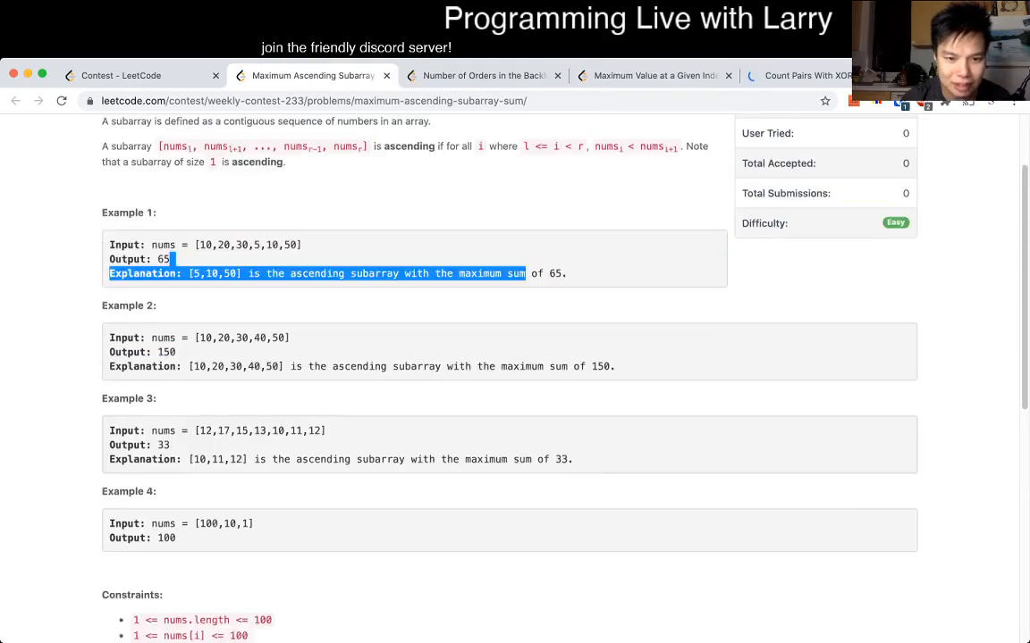
scroll("down", 3)
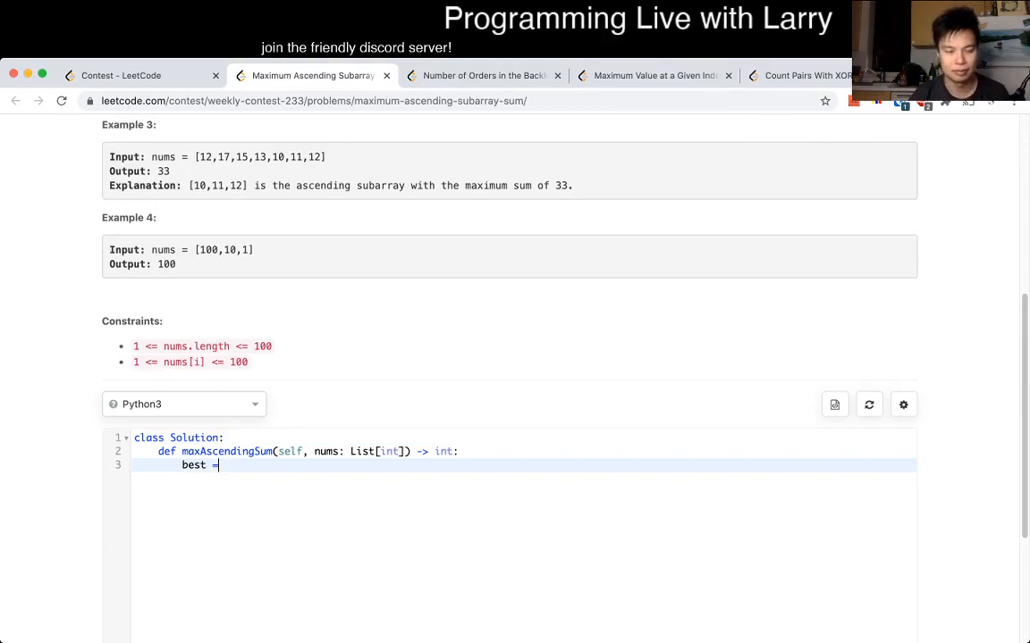
- Initialize best = 0 and N = len(nums), and write the nested start and end loops
type("0")
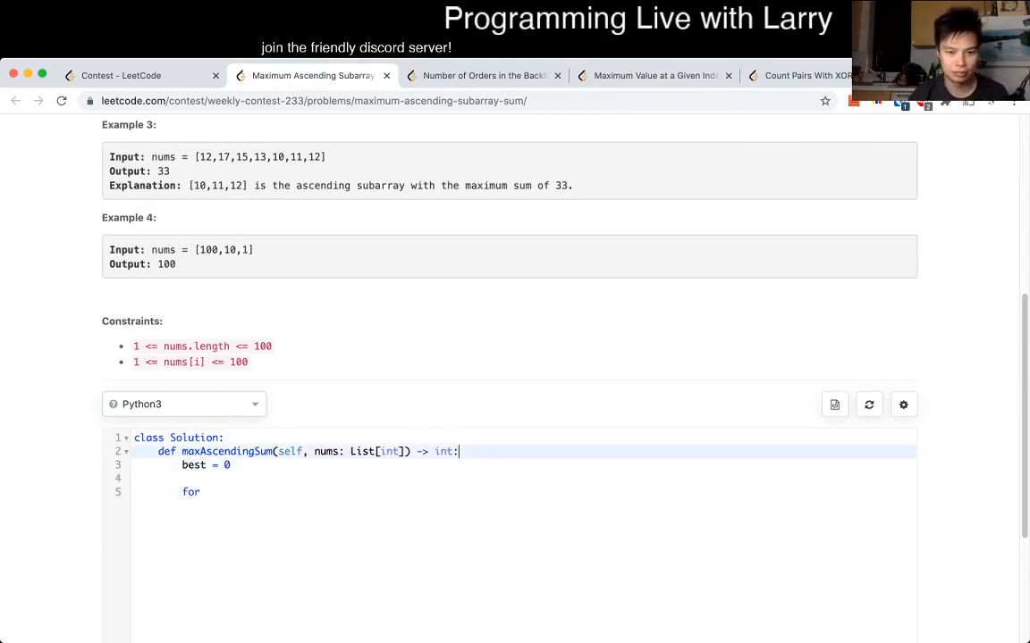
type("N = len(nums)")
left_click(523, 492)
type(" start in")
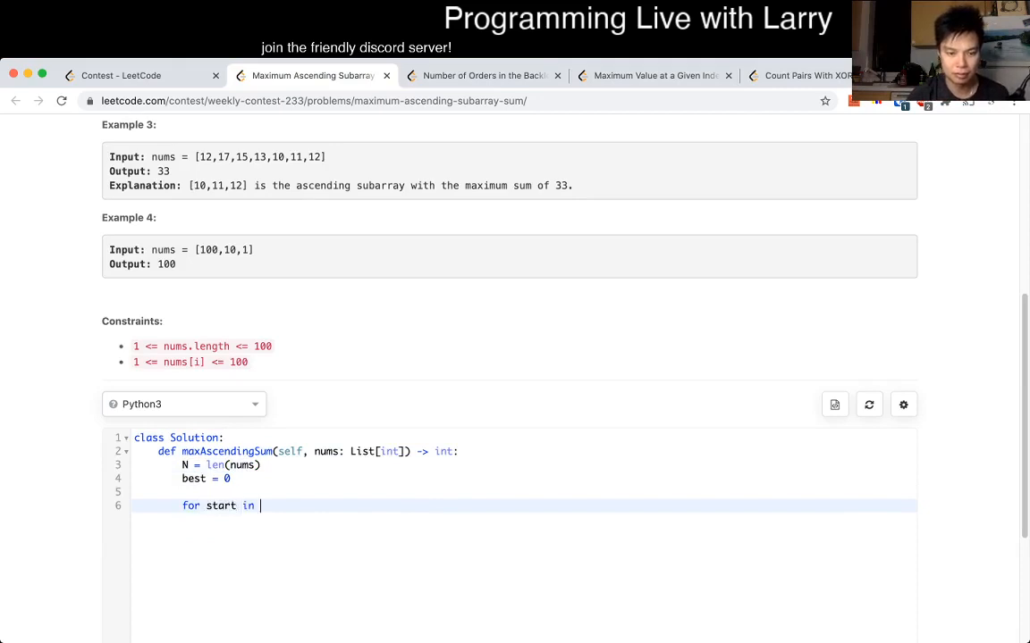
type("range(")
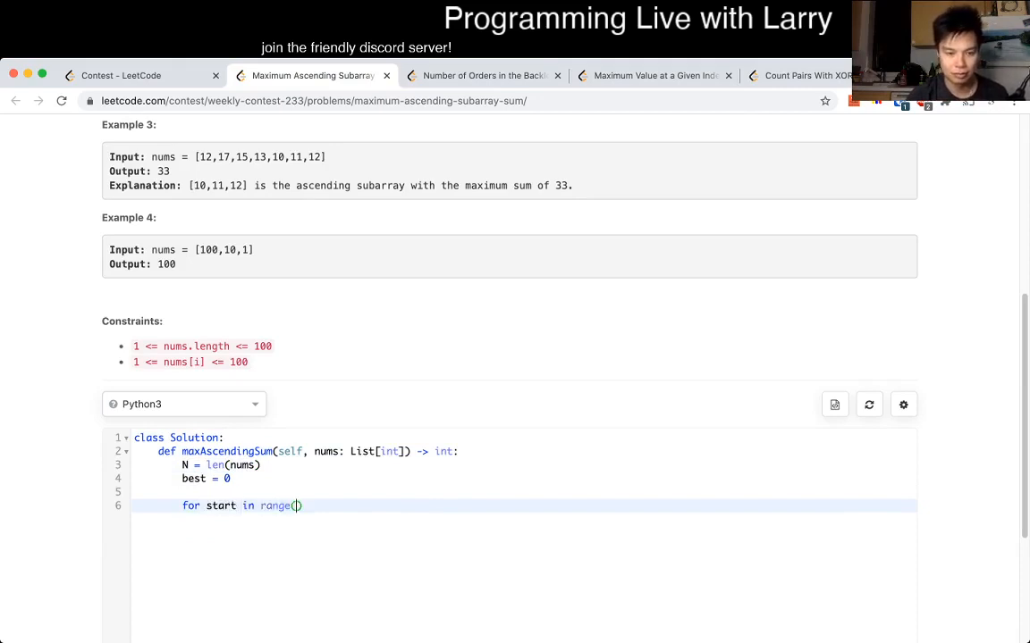
type("N):")
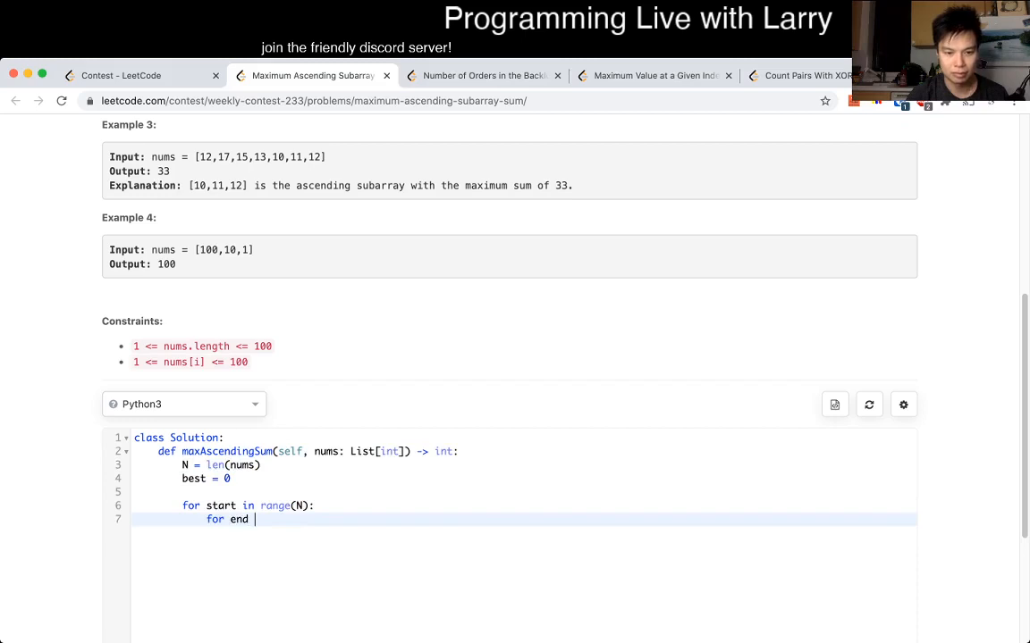
type("in rang")
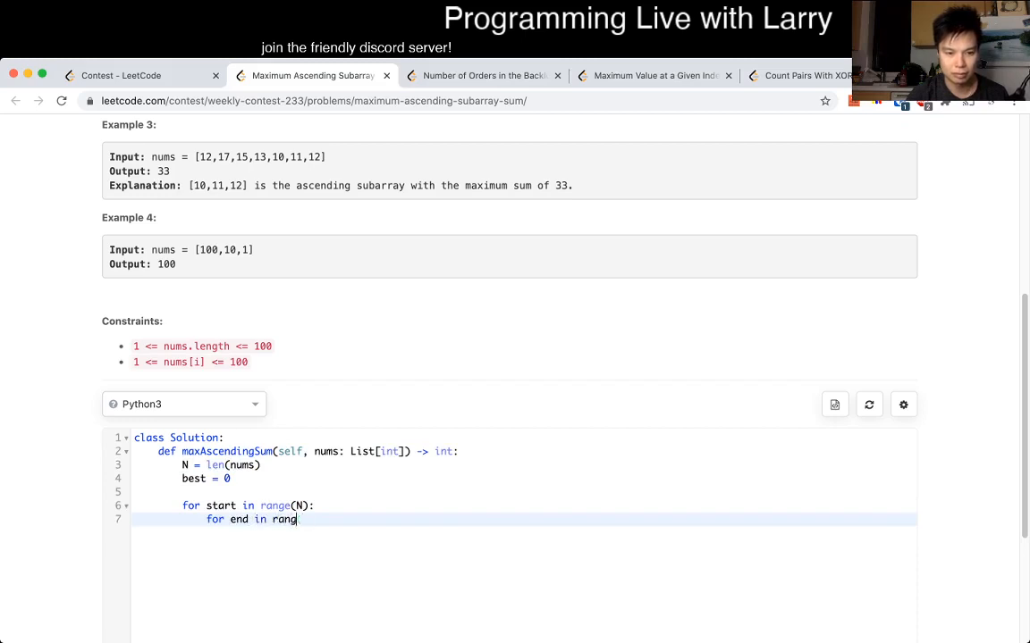
type("(start)")
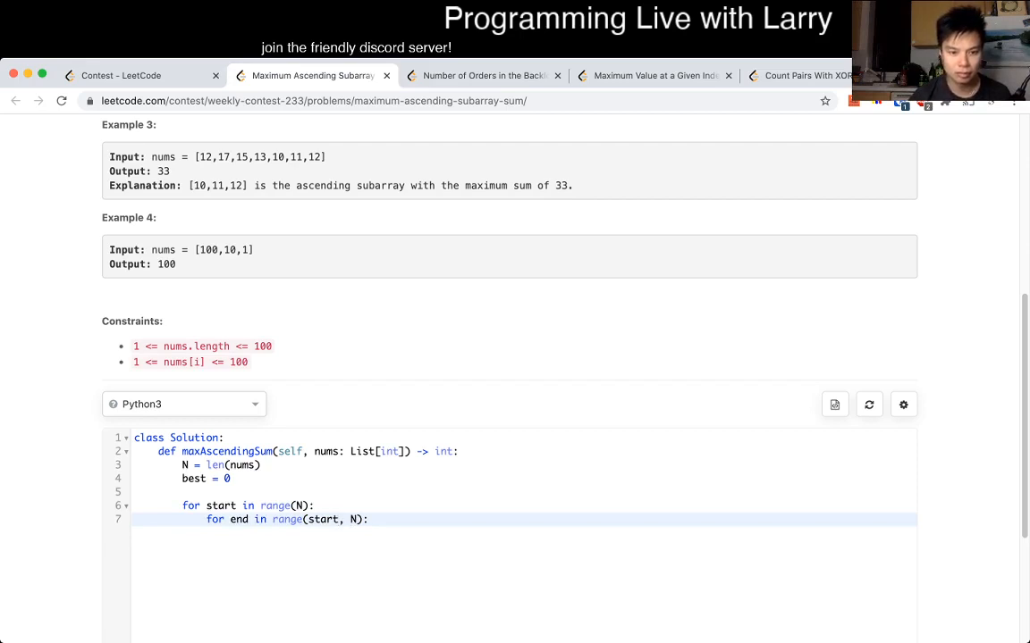
- Add the nums[end] versus nums[end - 1] break, the running current sum, and best tracking
type("max(nums")
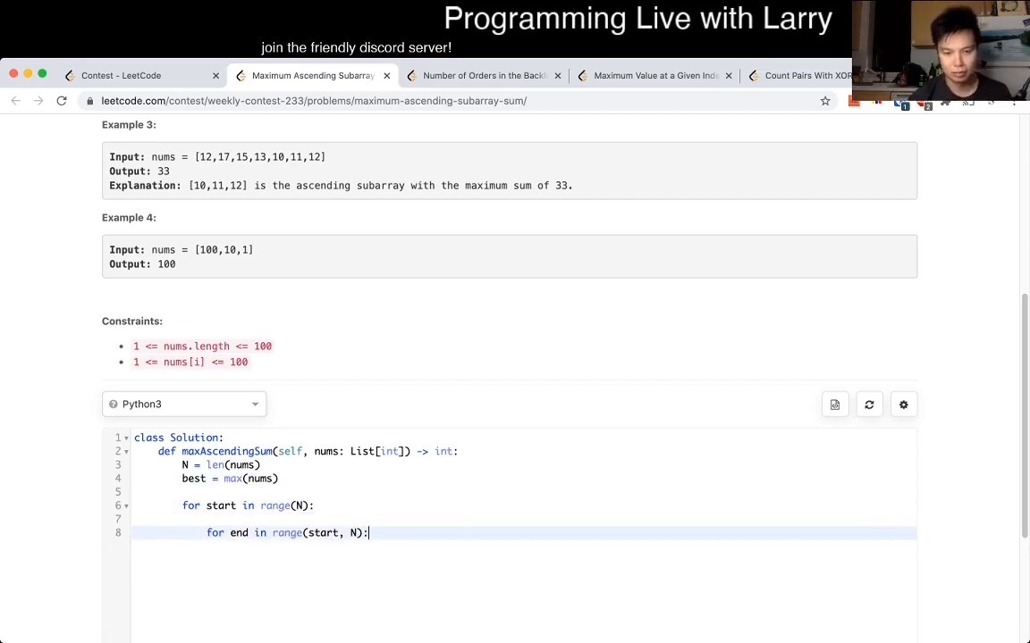
type("+ 1")
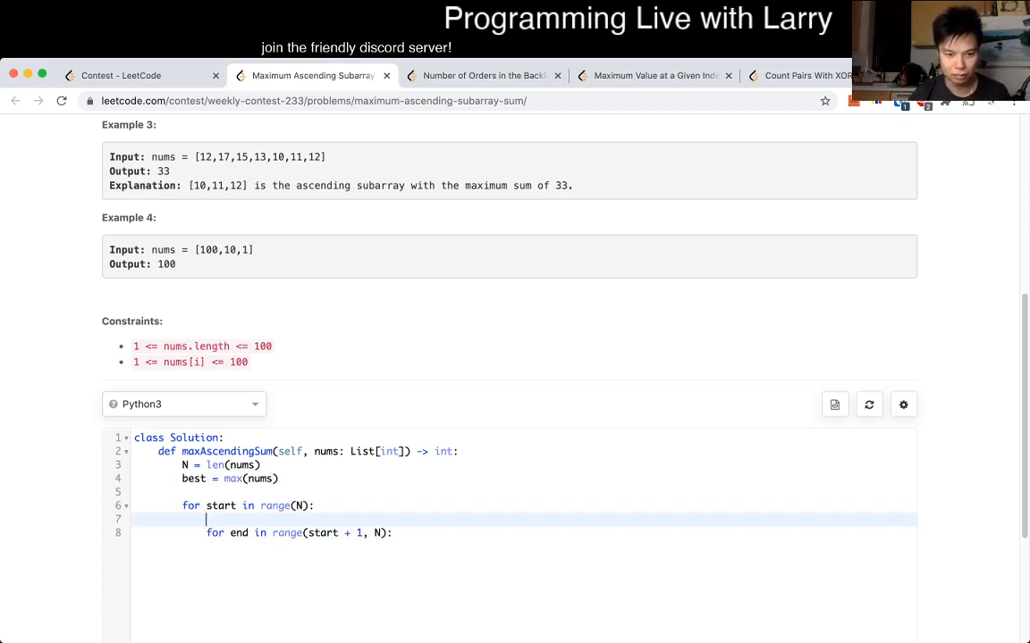
type("current =")
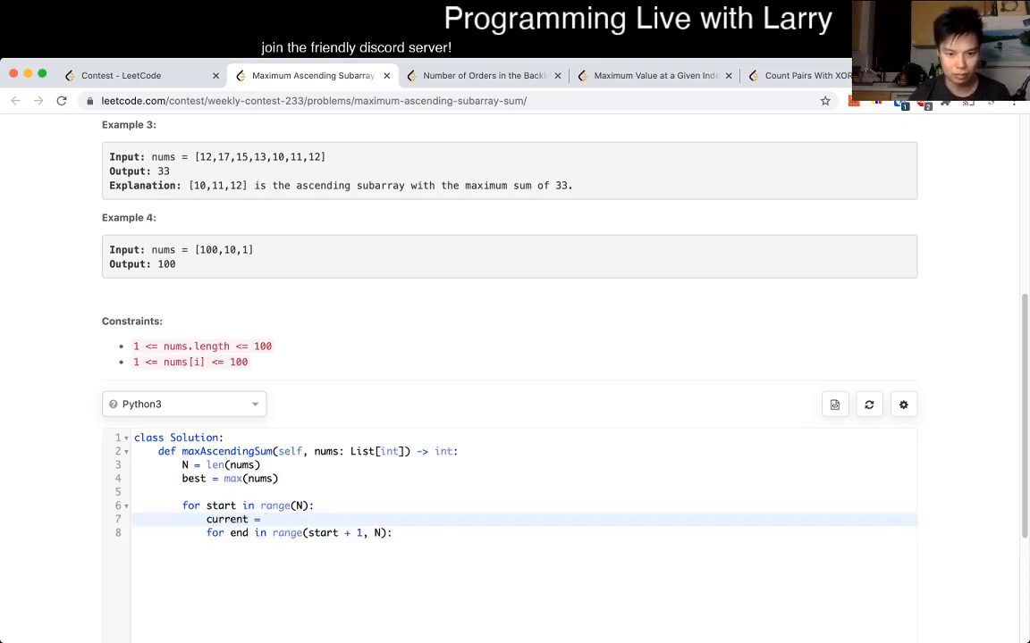
type("nums[start")
type("if")
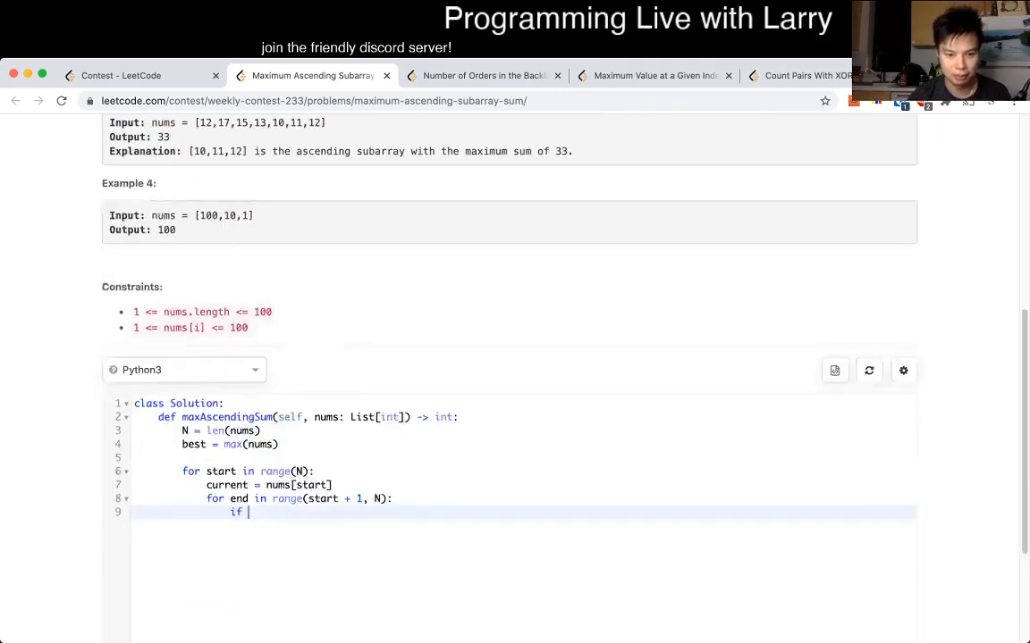
type("nums")
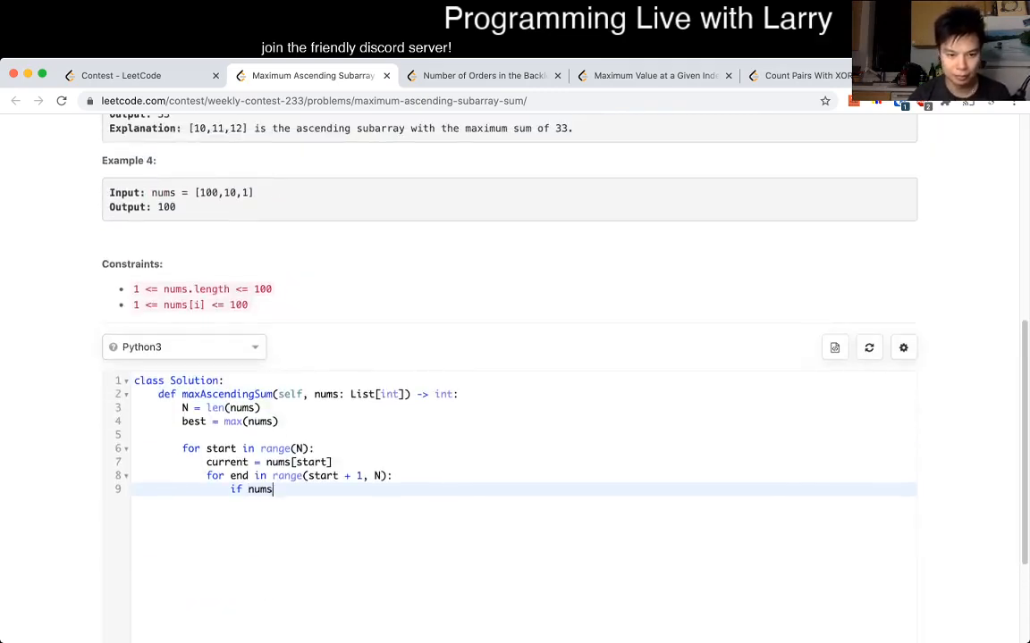
type("[end] <= n")
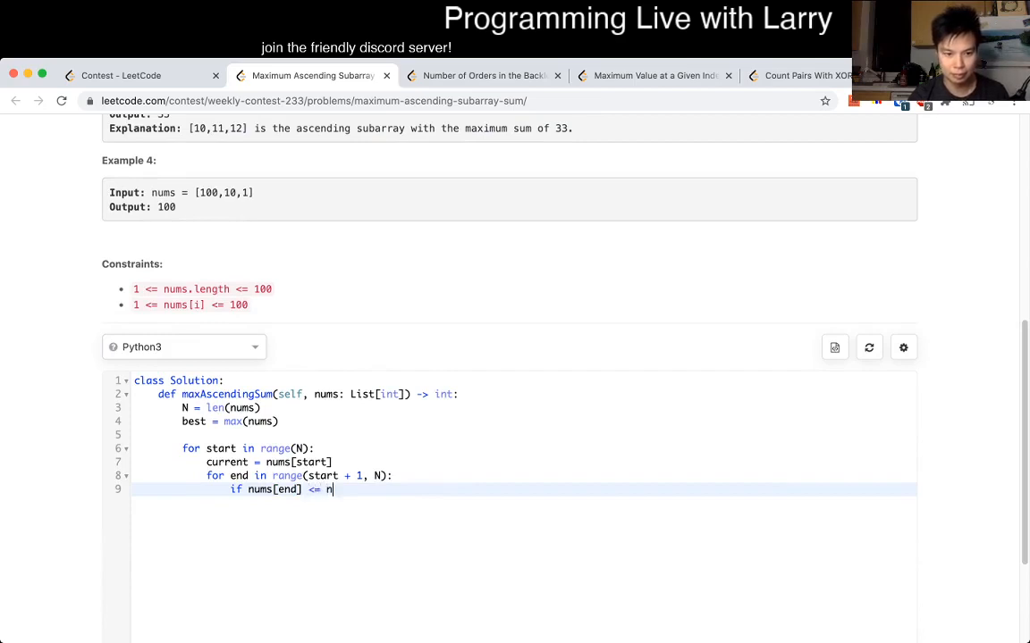
type("ums[]")
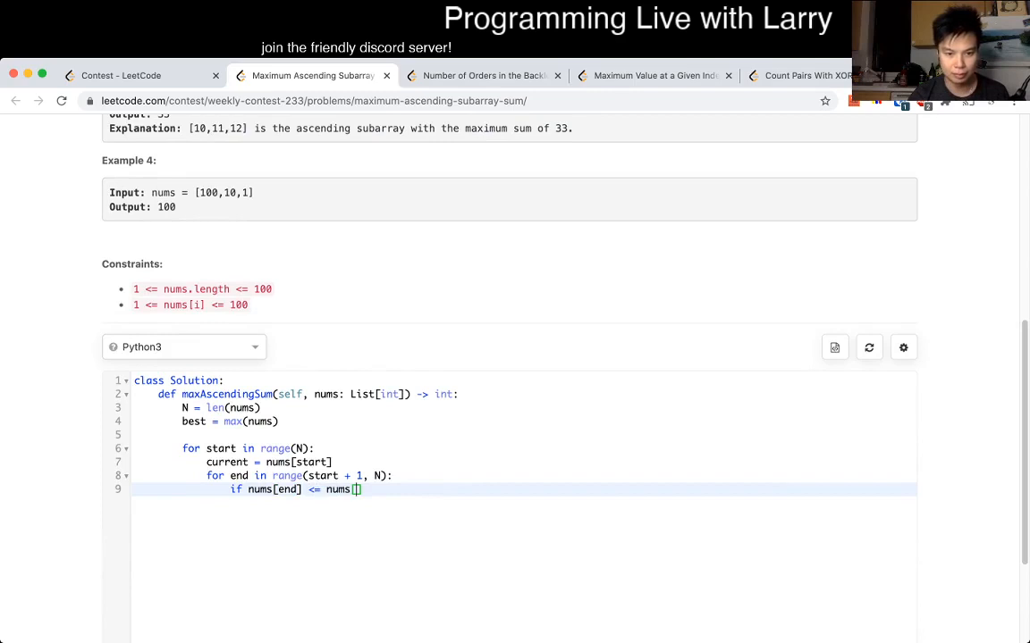
type("end - 1")
type("break")
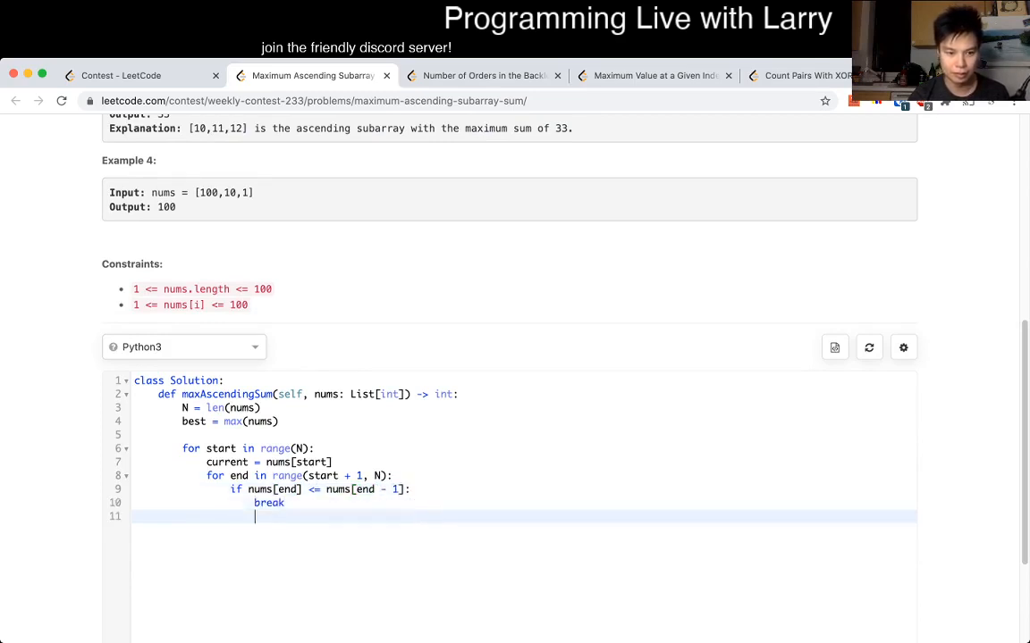
type("current += nums")
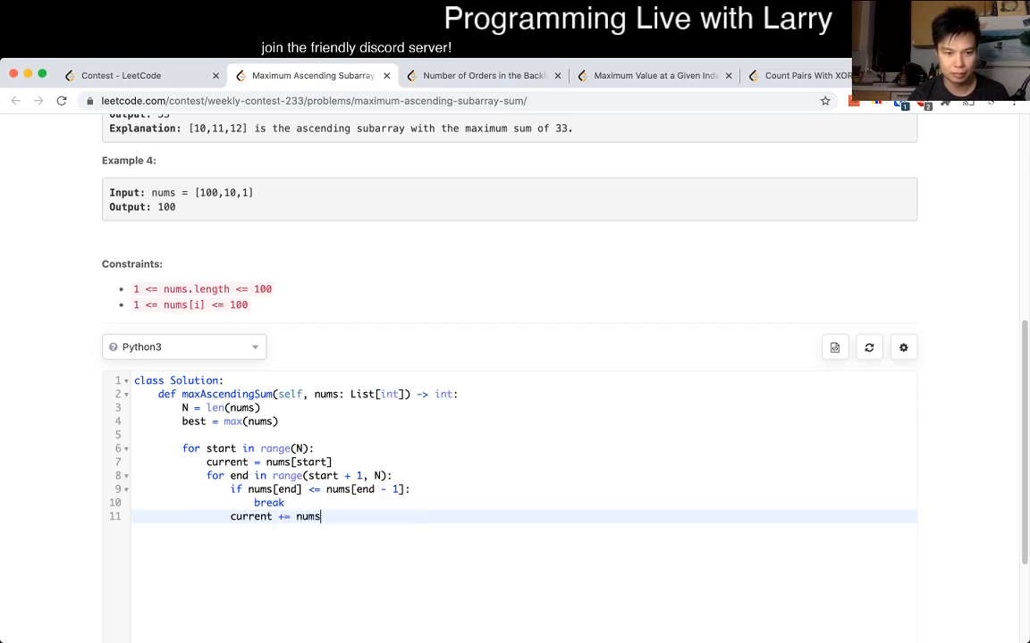
type("[end]")
type("return best")
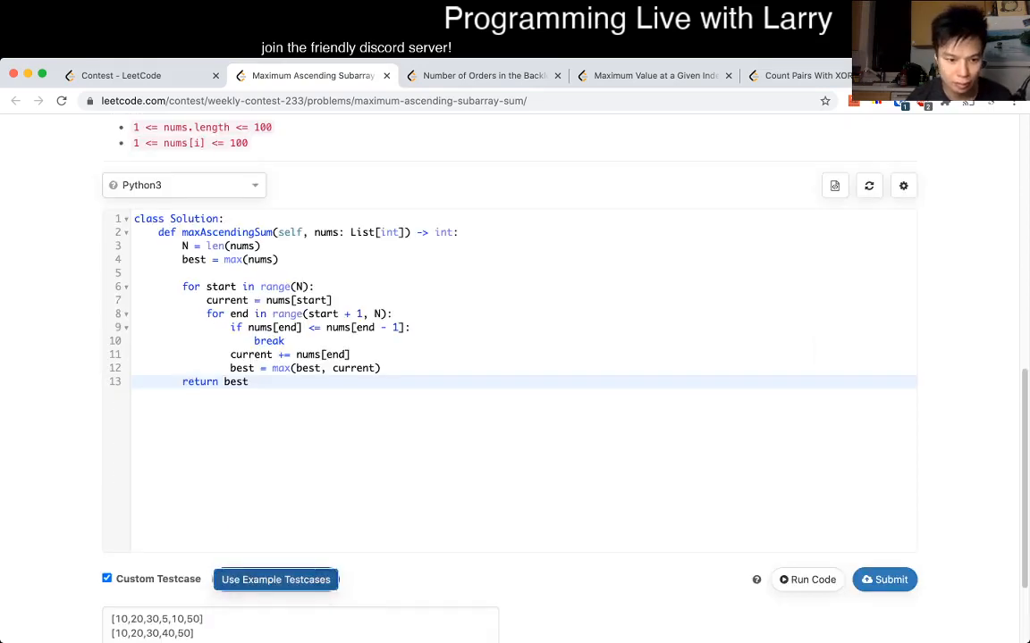
- Run the solution on the example test cases, then submit it for judging
scroll("down", 3)
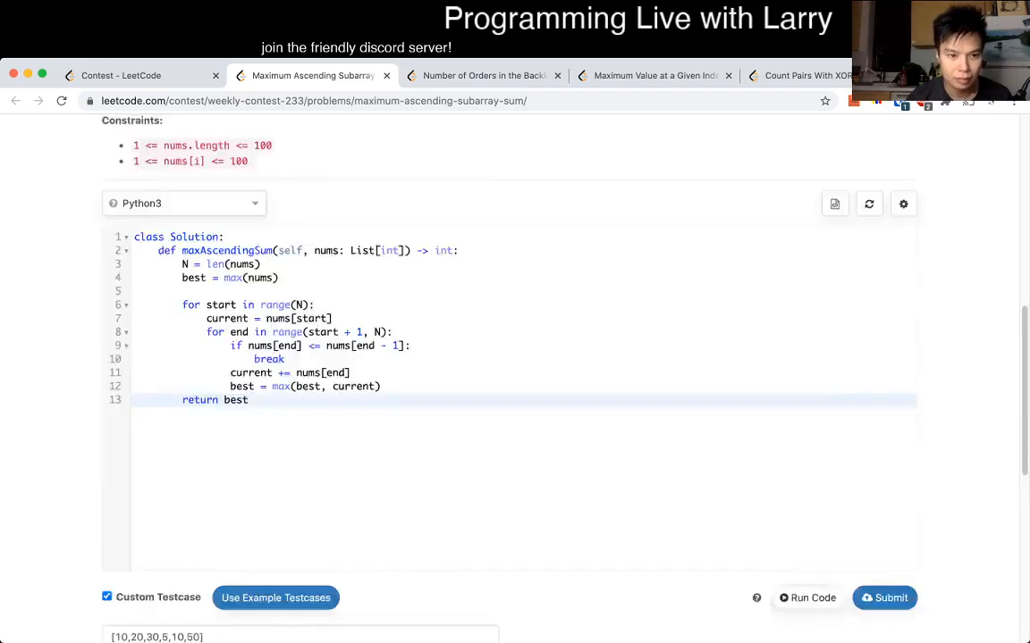
left_click(806, 598)
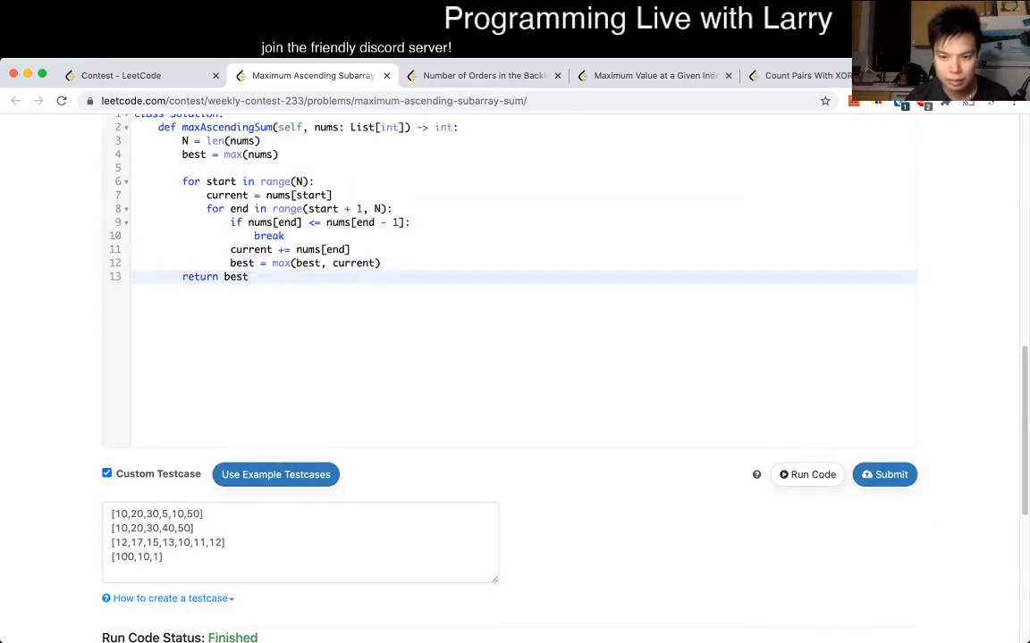
left_click(884, 474)
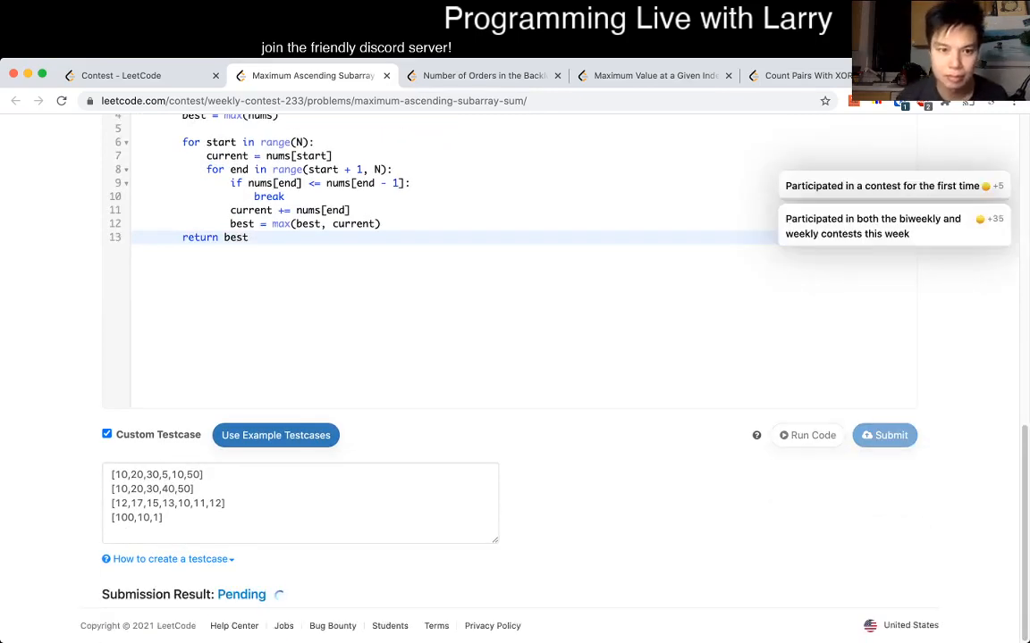